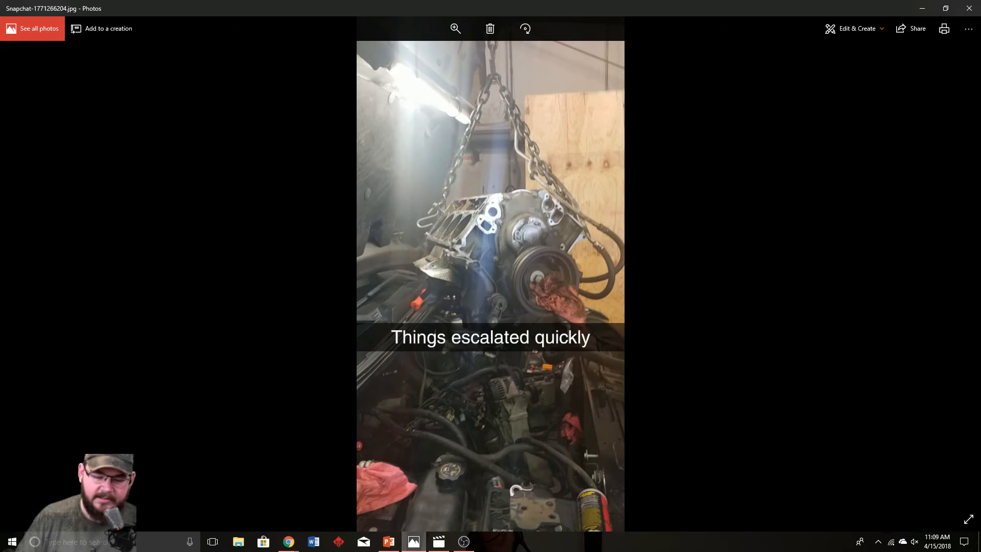
mouse_move(438, 541)
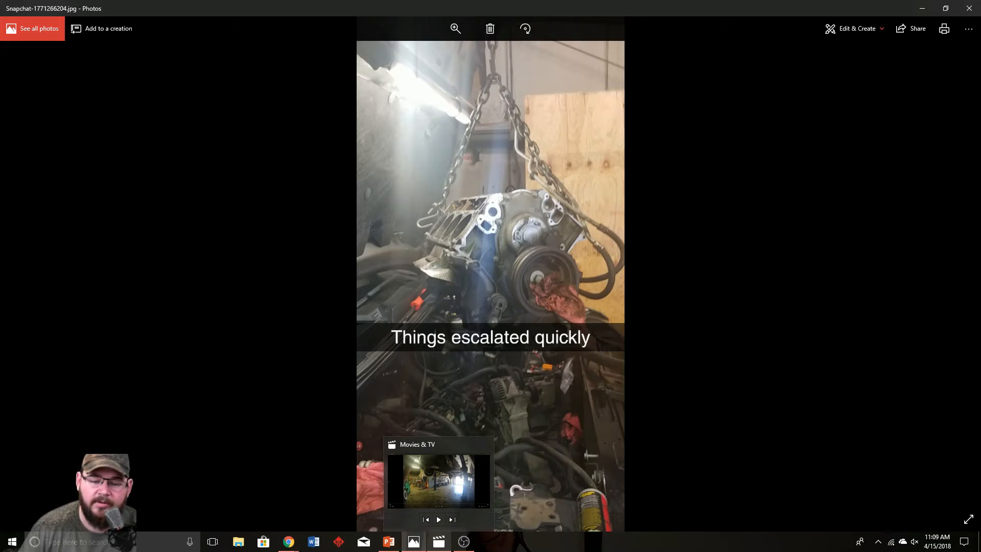
Switch to Movies & TV and play the 'Rough Cut of Sierra Build' garage video
left_click(439, 480)
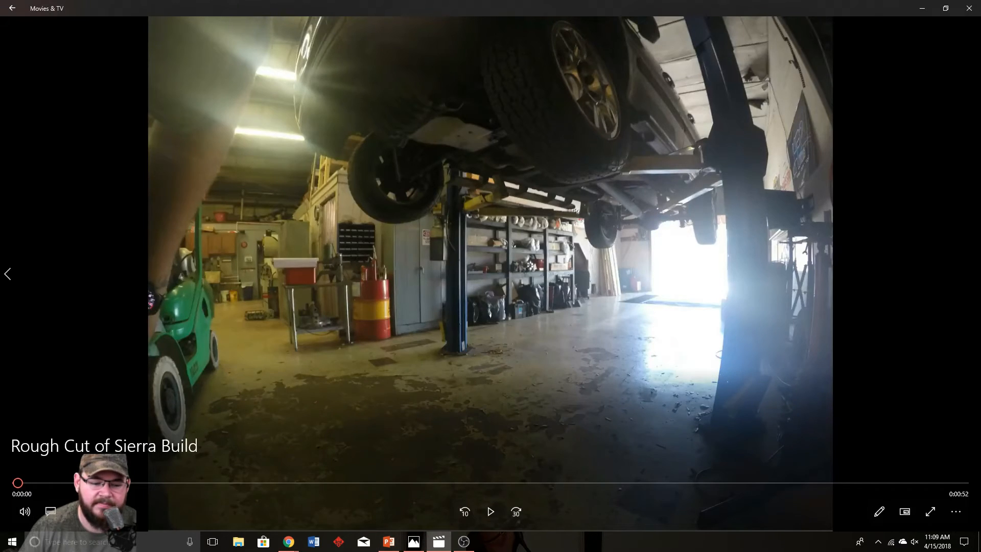
mouse_move(490, 511)
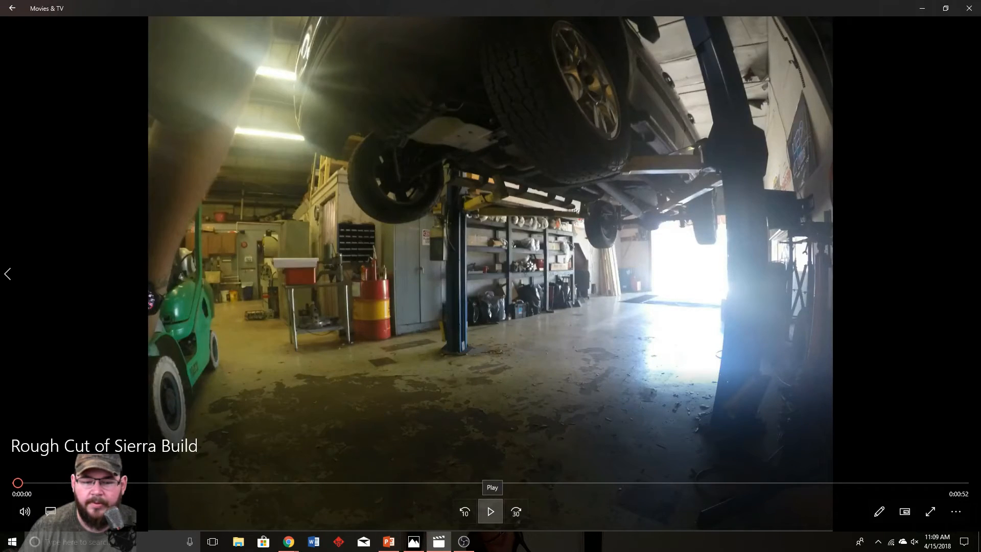
left_click(490, 511)
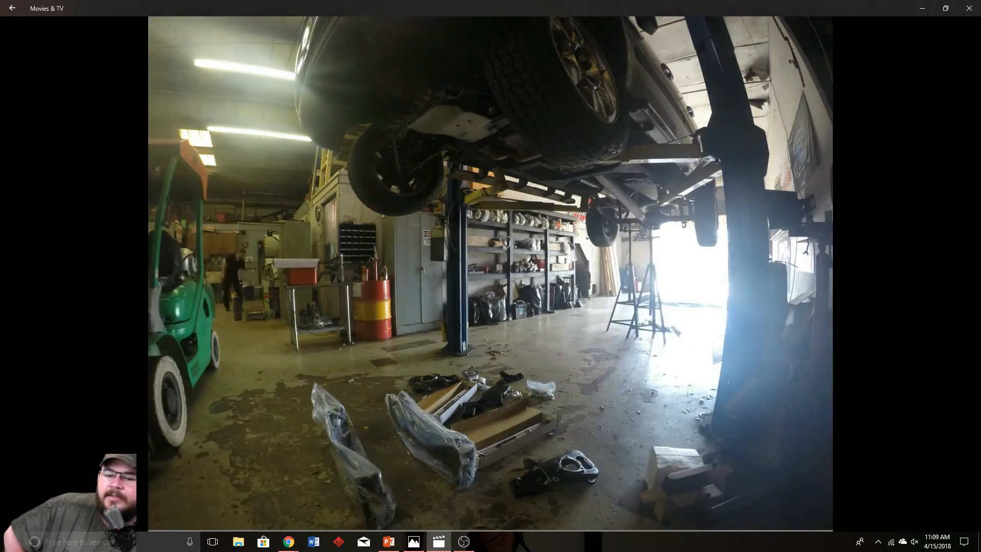